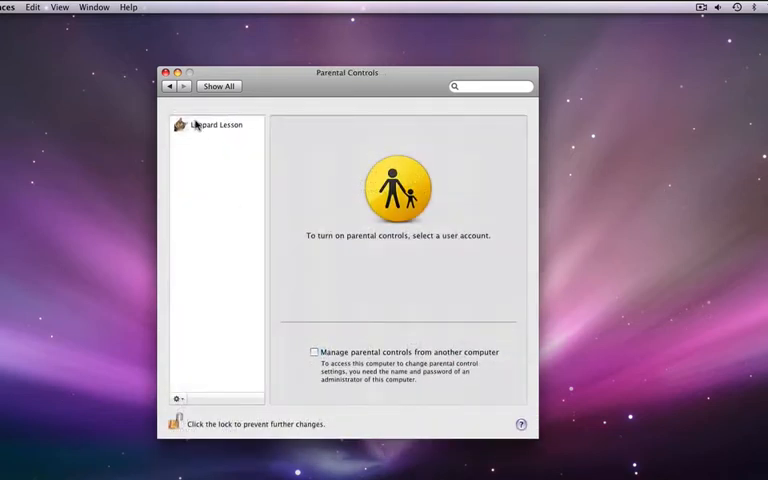
Select the Leopard Lesson account in the Parental Controls user list.
click(215, 124)
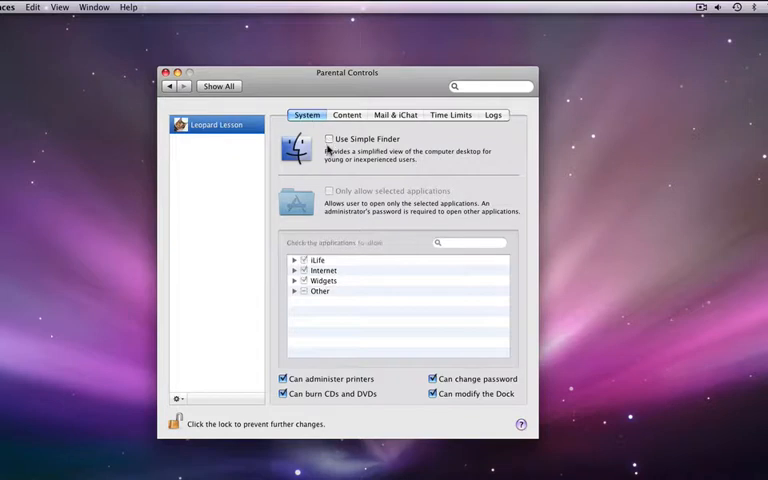
Enable Simple Finder allowing only iLife, iWork and Internet apps, and disable CD/DVD burning.
click(329, 139)
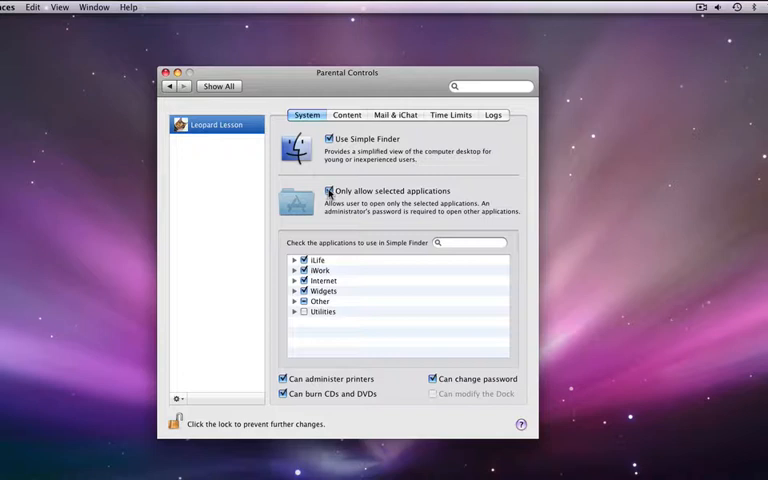
click(329, 191)
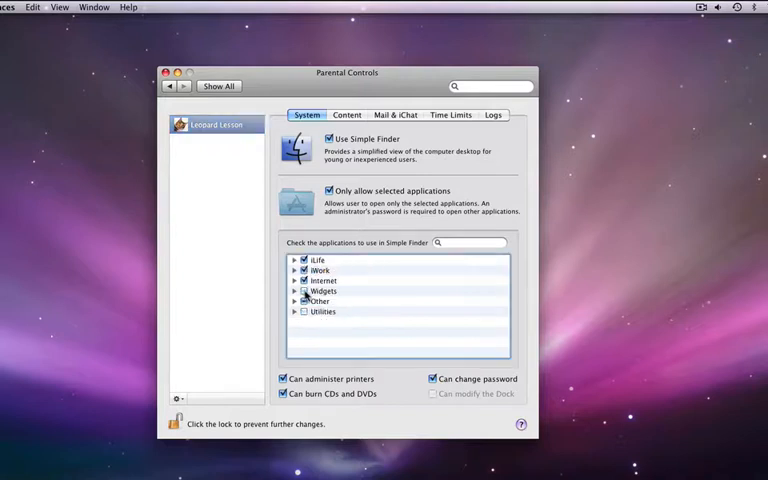
click(305, 301)
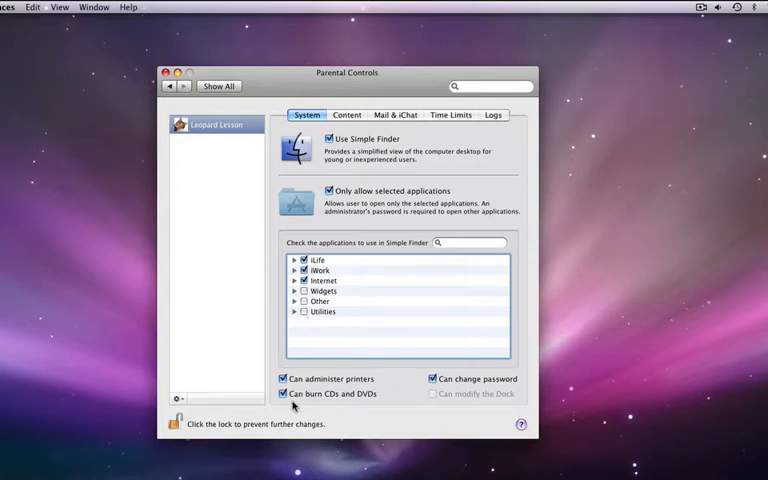
click(283, 393)
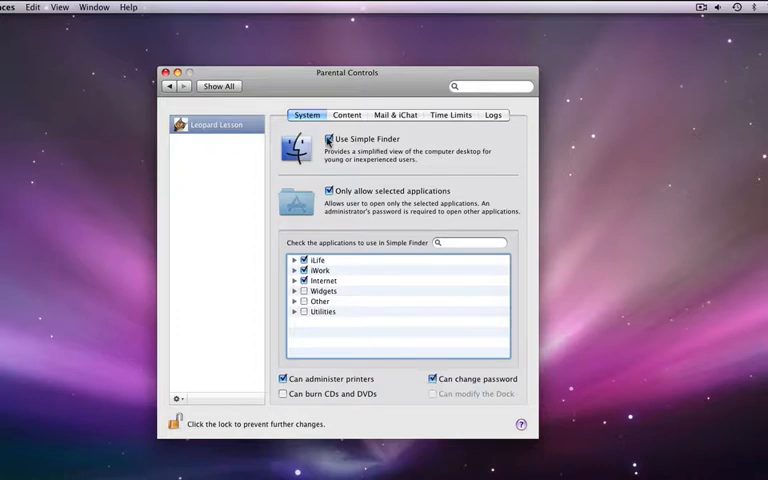
click(329, 139)
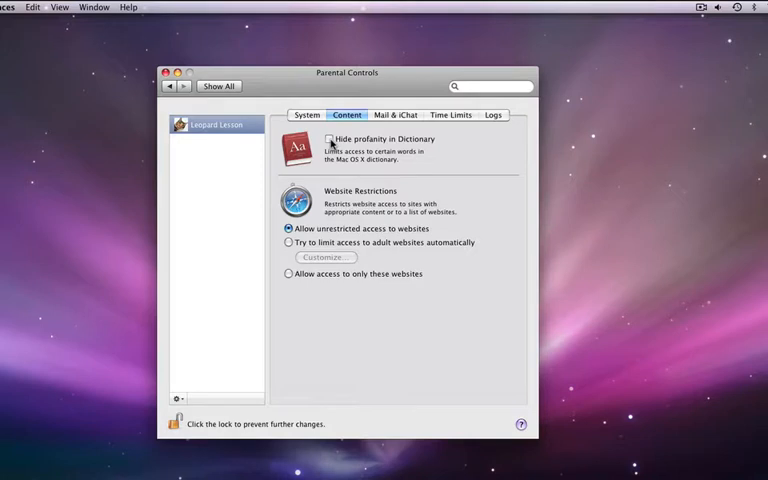
Hide Dictionary profanity and automatically limit access to adult websites.
click(329, 140)
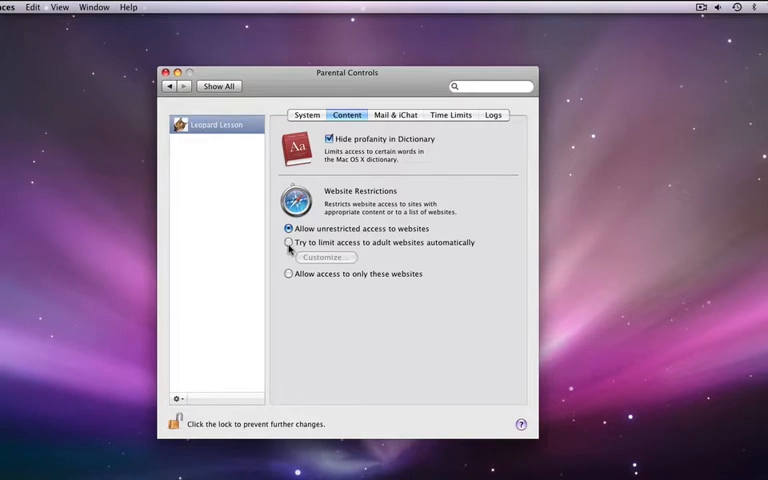
click(288, 242)
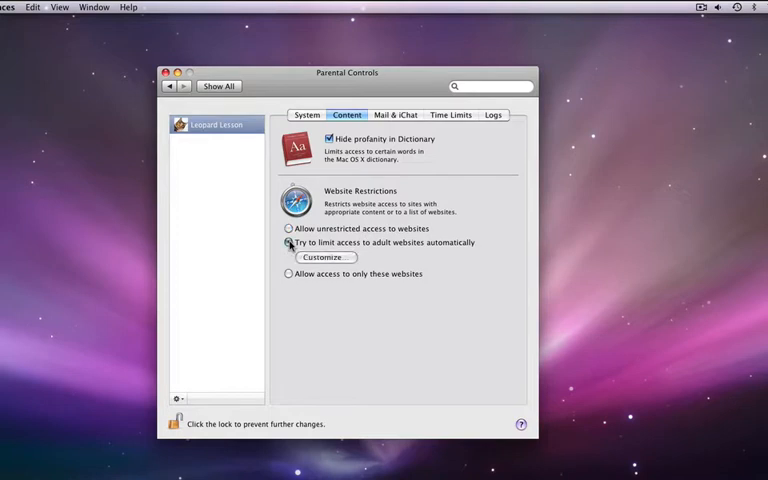
Open the Customize sheet with Always allow and Never allow site lists.
click(324, 257)
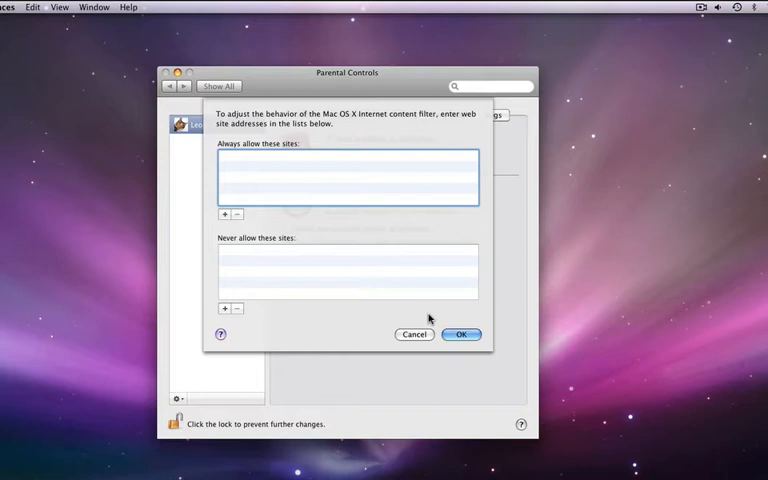
mouse_move(293, 279)
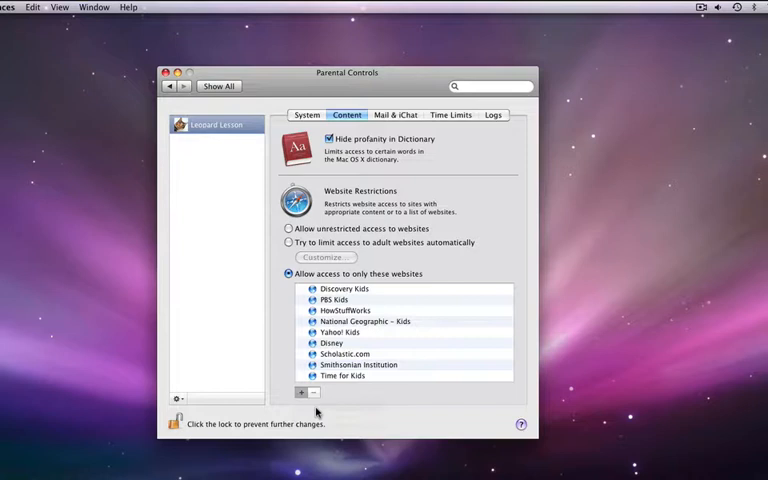
Allow access to only listed websites and start a new site entry.
click(301, 391)
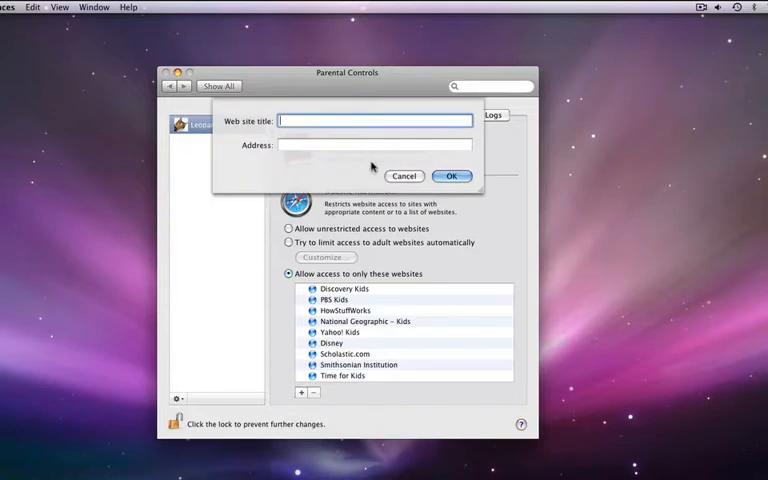
mouse_move(335, 315)
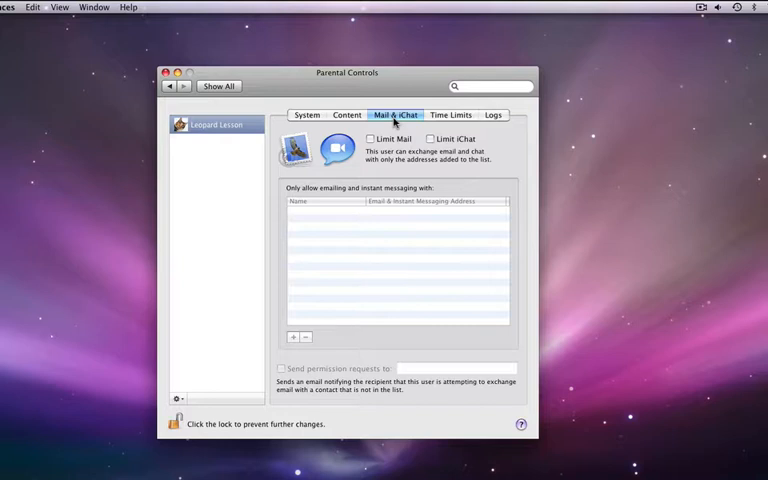
Limit Mail and iChat to approved contacts and enable permission request emails.
click(371, 138)
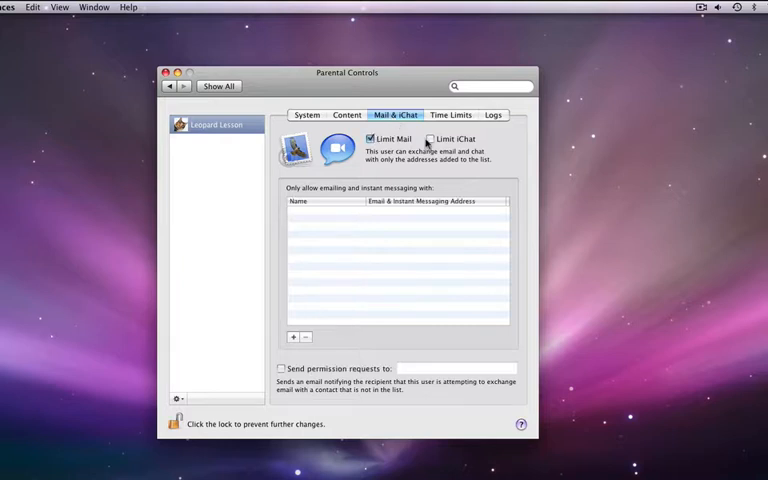
click(429, 138)
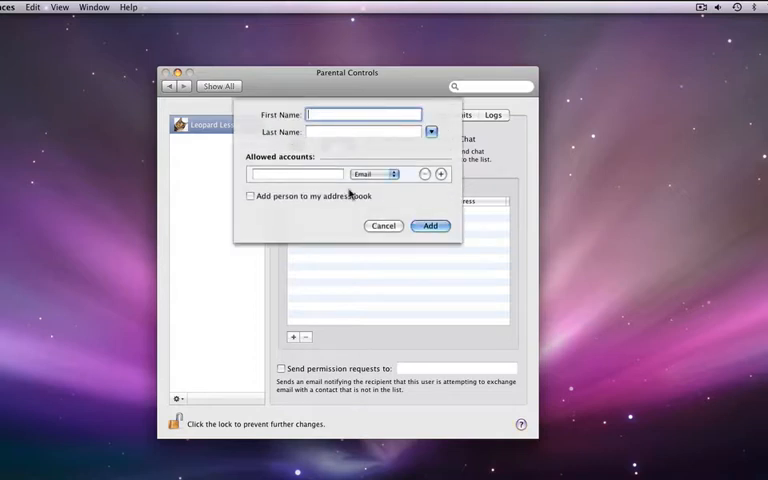
mouse_move(281, 370)
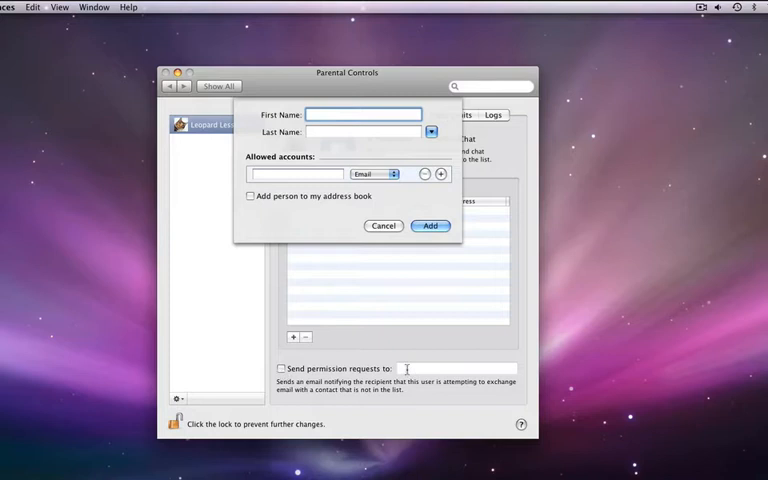
click(383, 225)
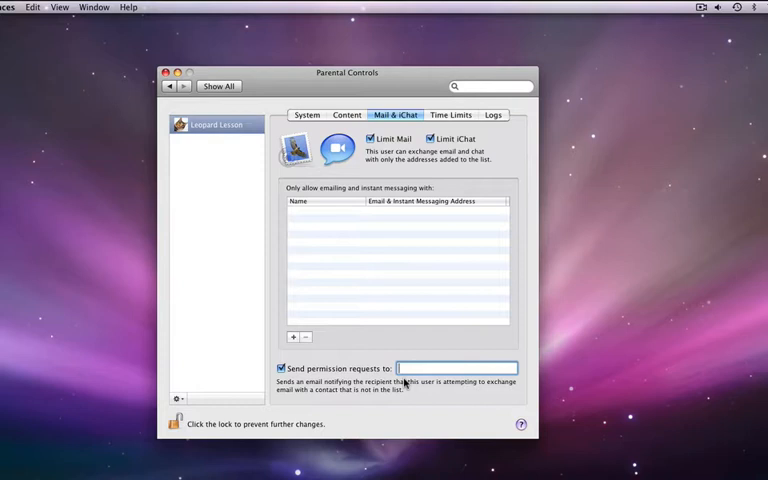
click(451, 114)
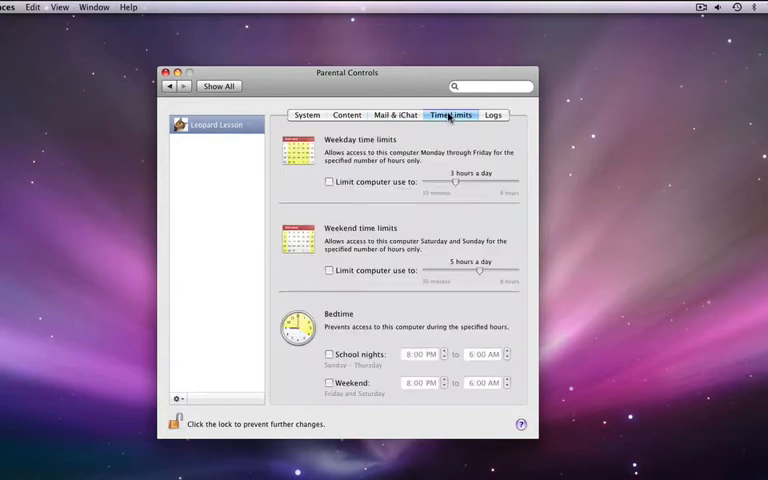
mouse_move(330, 190)
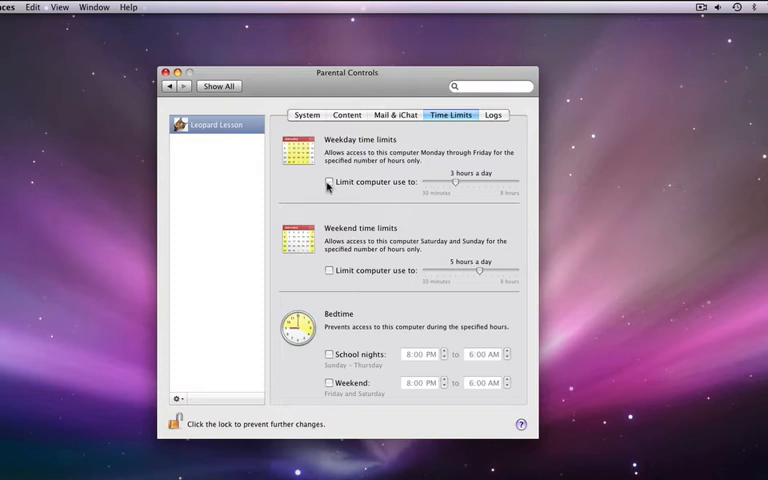
Set bedtimes of 9 PM–6 AM on school nights and 11 PM–6 AM on weekends.
click(329, 182)
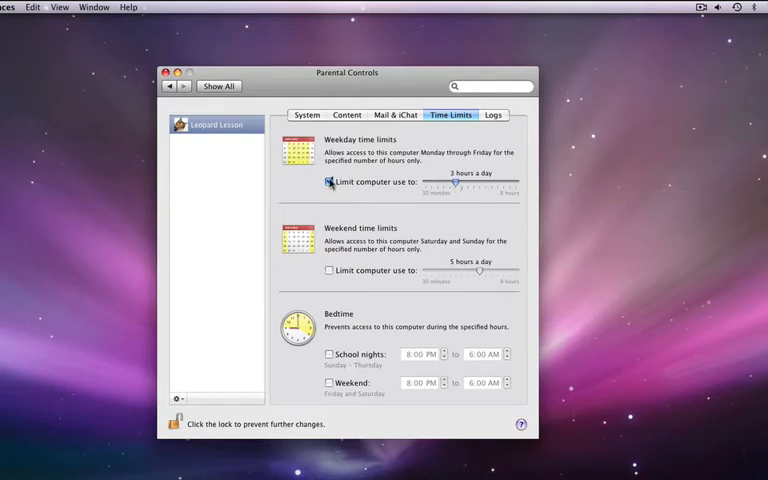
click(329, 183)
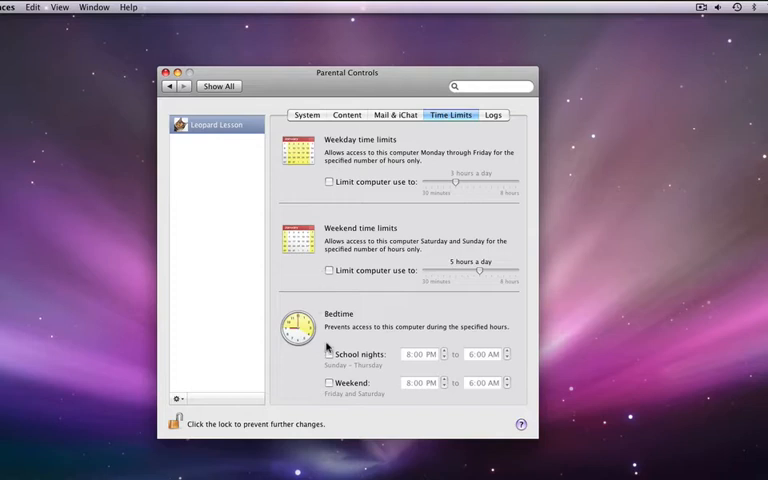
click(329, 354)
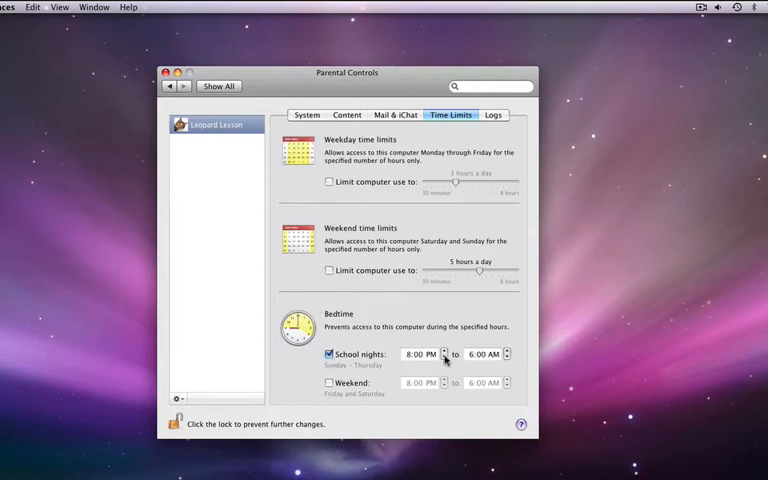
click(444, 350)
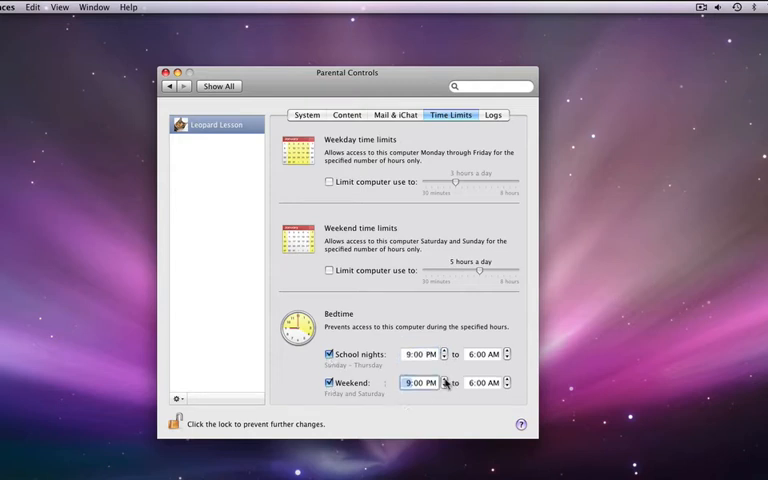
click(444, 378)
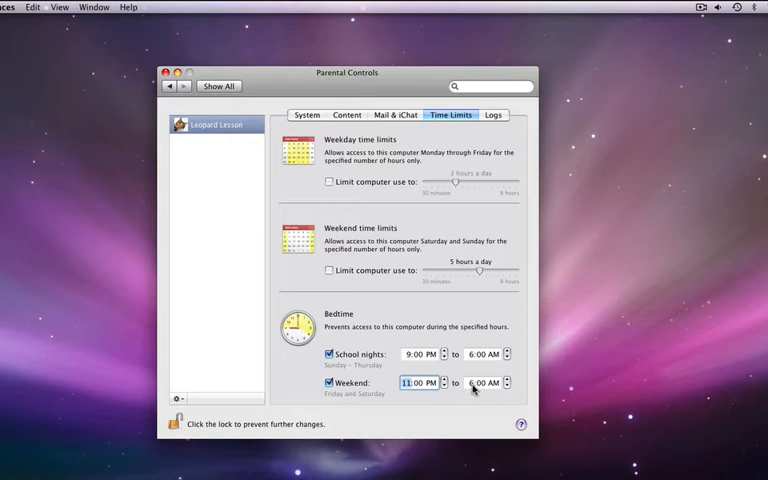
click(492, 114)
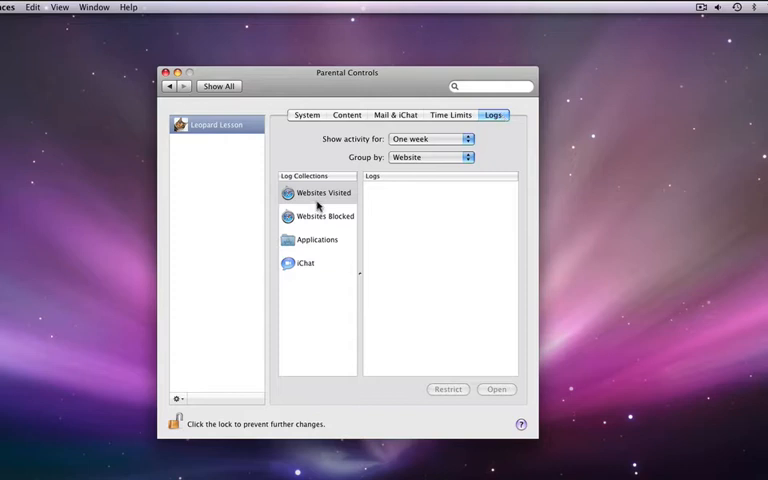
Show the Applications log from the Logs tab's Log Collections.
click(317, 239)
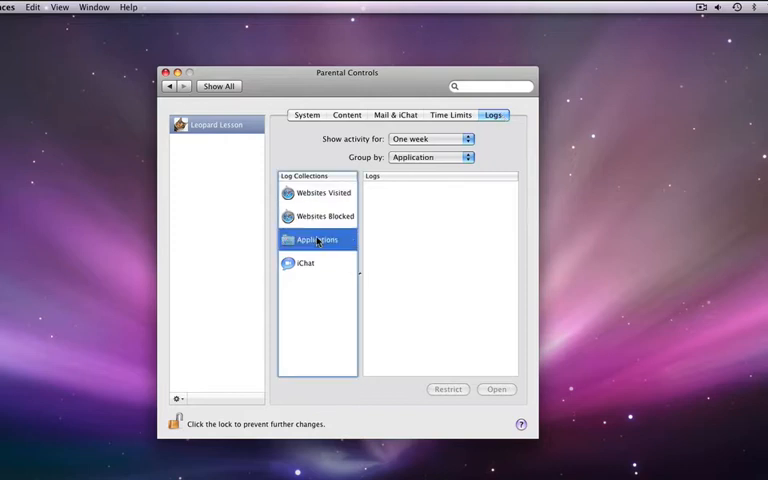
click(322, 192)
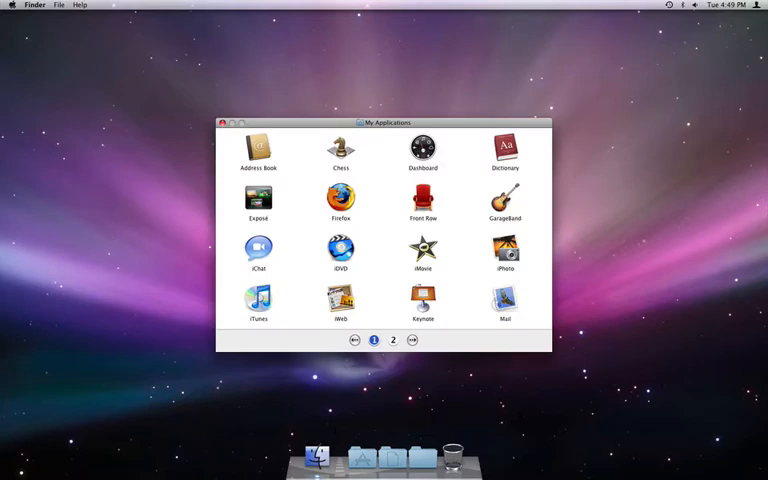
Go to page 2 of My Applications and launch Safari.
click(392, 340)
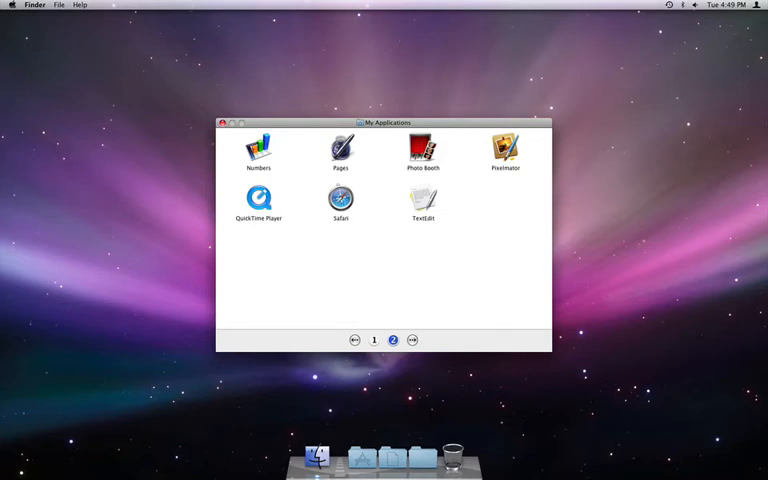
click(341, 202)
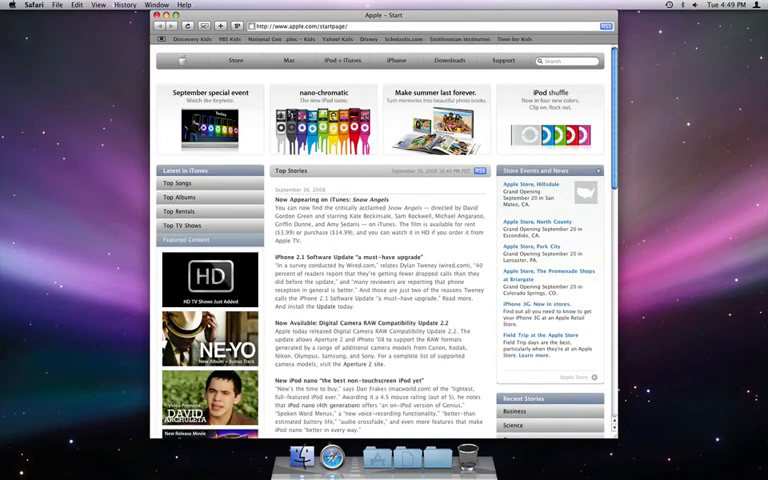
Visit yahoo.com and get the Access Restricted page with an administrator password prompt.
text(yahoo.com)
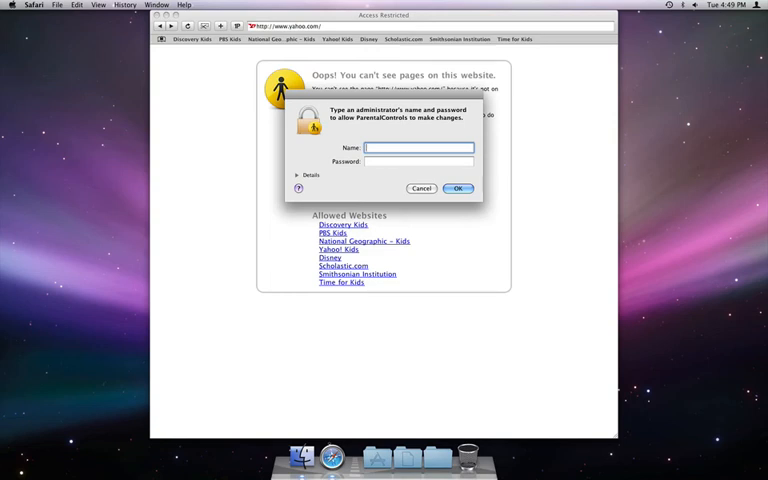
click(418, 147)
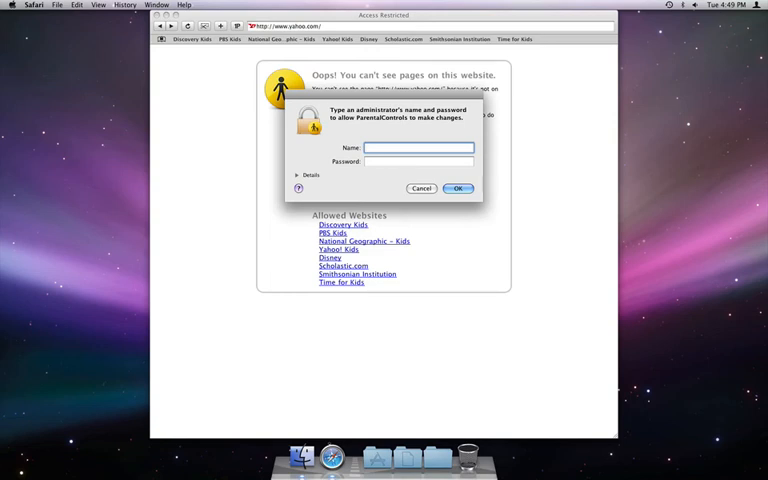